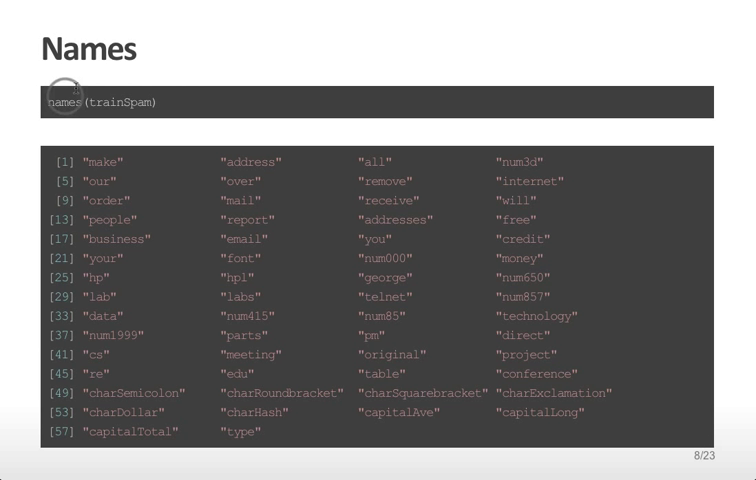
pyautogui.moveTo(84, 100)
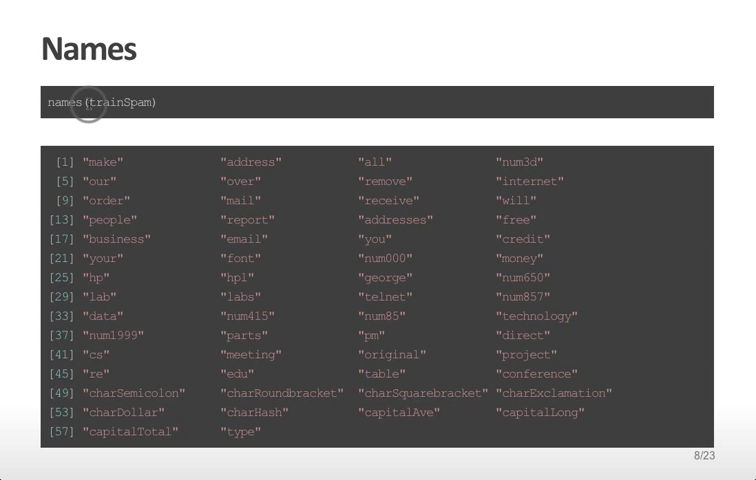
pyautogui.moveTo(372, 160)
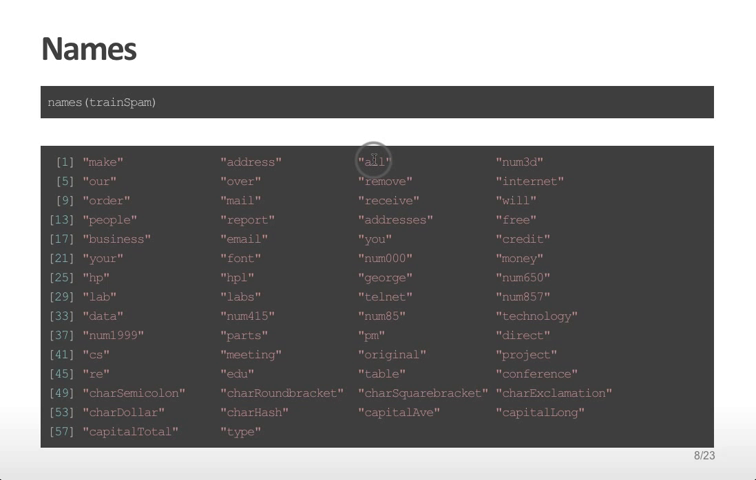
pyautogui.moveTo(256, 162)
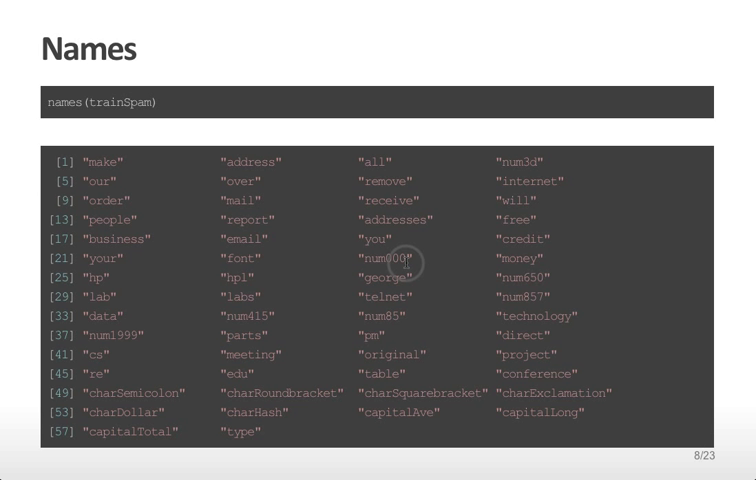
pyautogui.moveTo(400, 392)
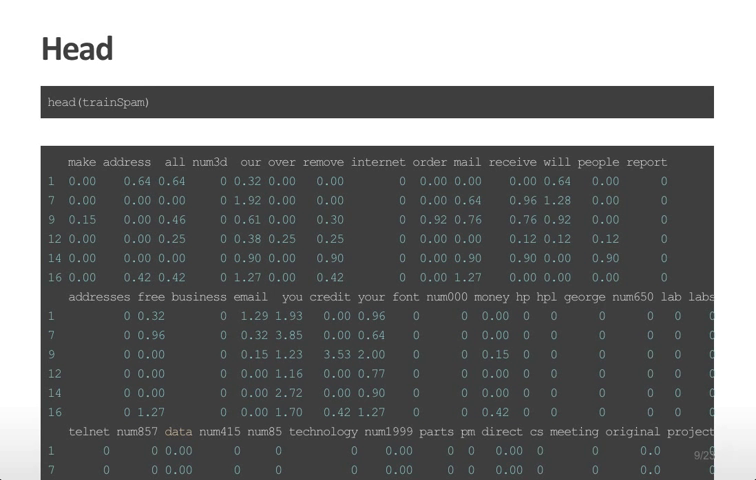
pyautogui.moveTo(120, 154)
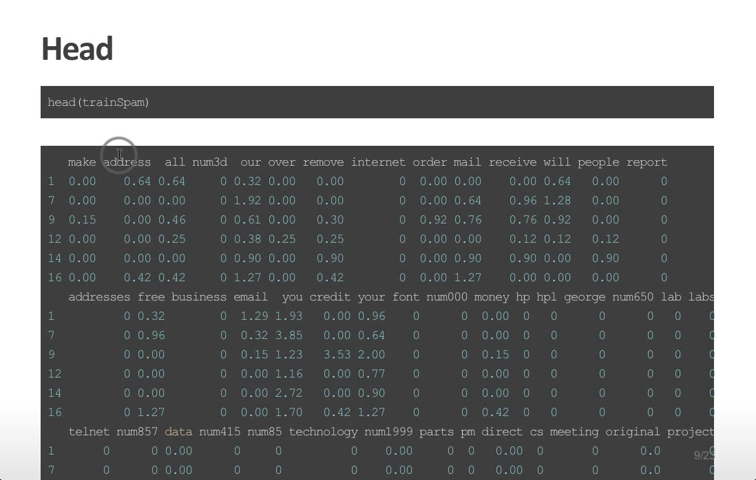
pyautogui.moveTo(104, 164)
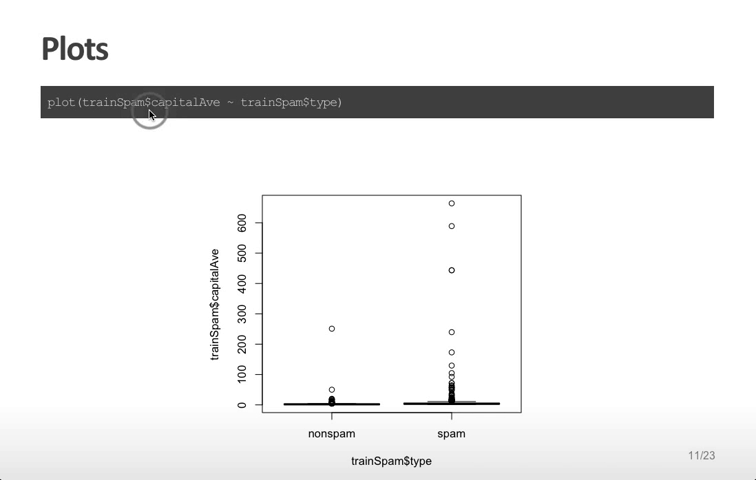
pyautogui.moveTo(204, 102)
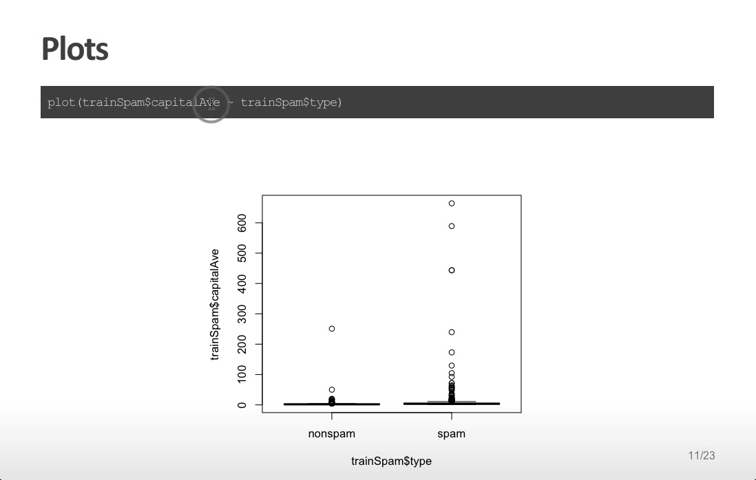
pyautogui.moveTo(404, 244)
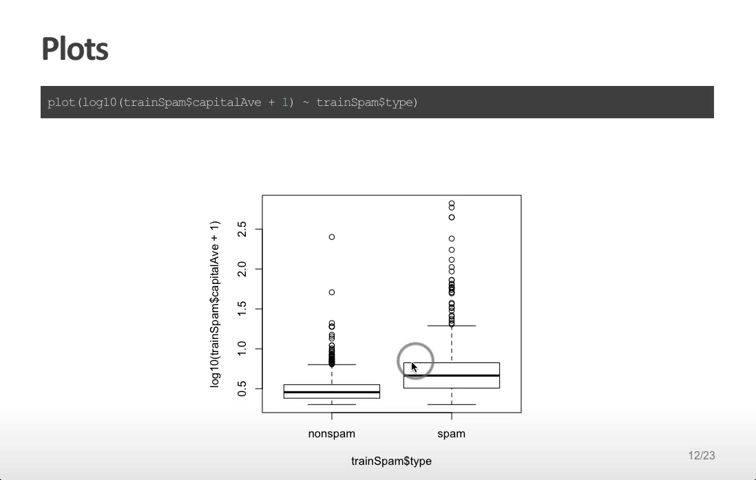
pyautogui.moveTo(412, 360)
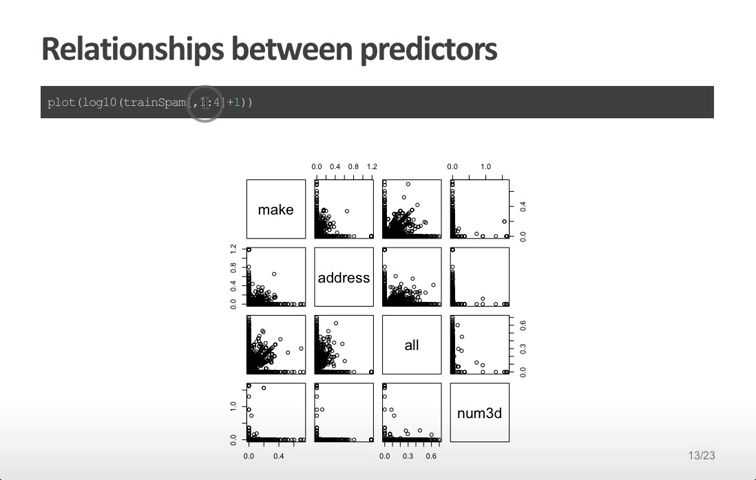
pyautogui.moveTo(362, 188)
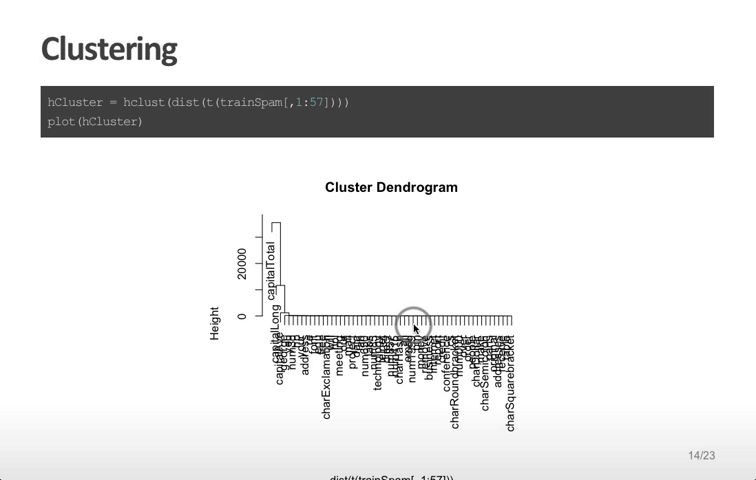
pyautogui.moveTo(732, 276)
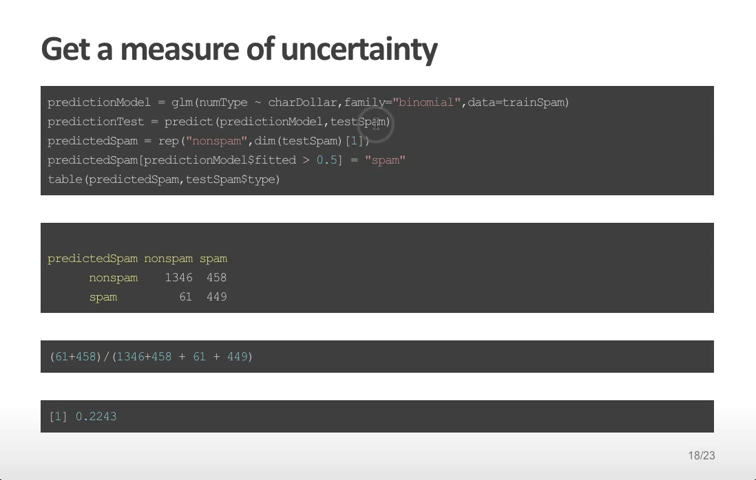
pyautogui.moveTo(88, 182)
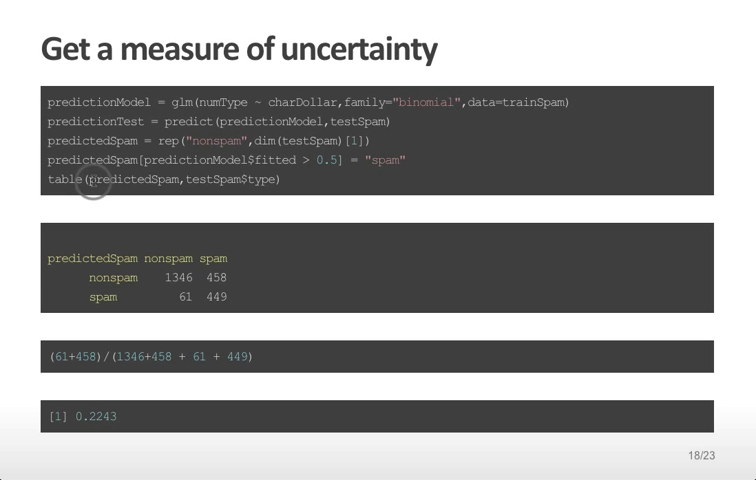
pyautogui.moveTo(238, 180)
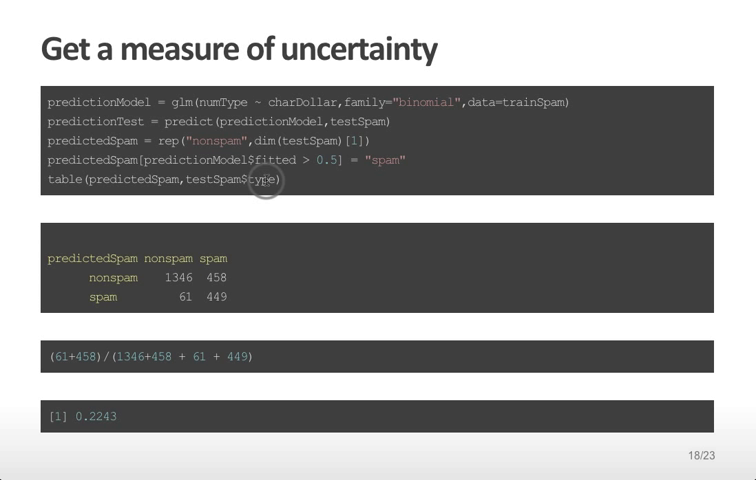
pyautogui.moveTo(288, 280)
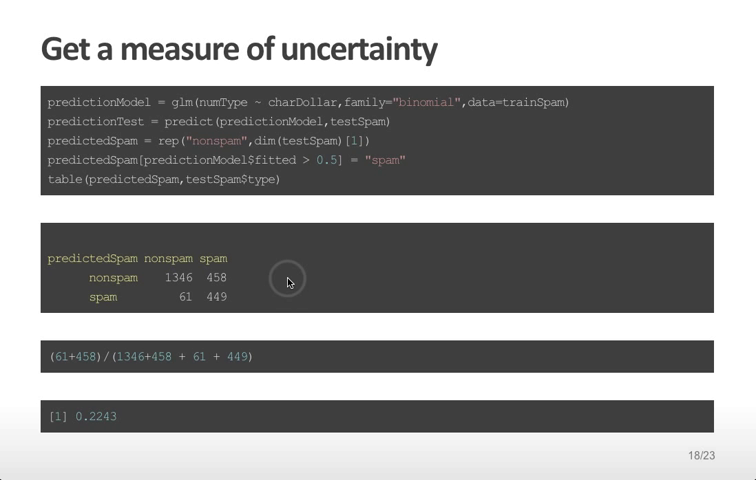
pyautogui.moveTo(176, 296)
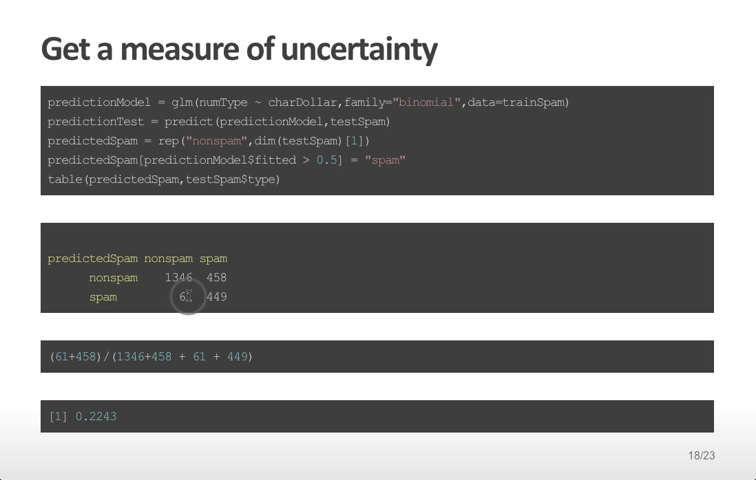
pyautogui.moveTo(212, 256)
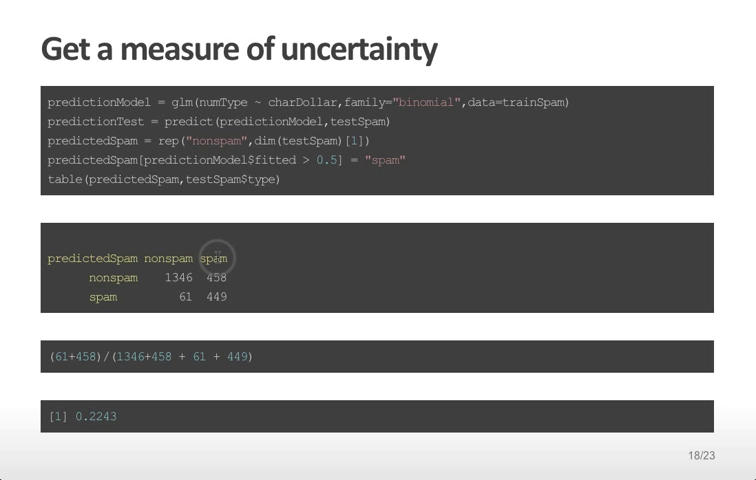
pyautogui.moveTo(212, 296)
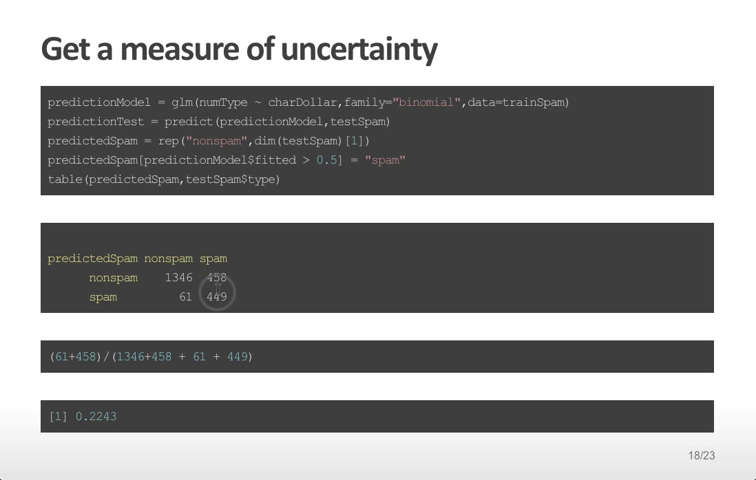
pyautogui.moveTo(130, 356)
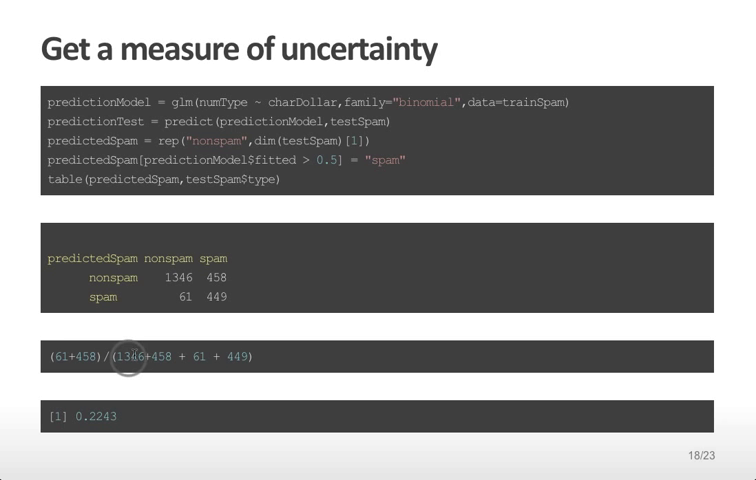
pyautogui.moveTo(230, 356)
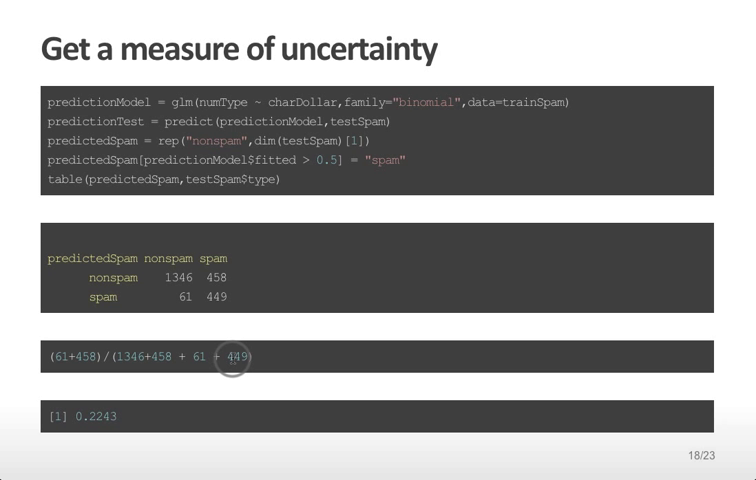
pyautogui.moveTo(100, 416)
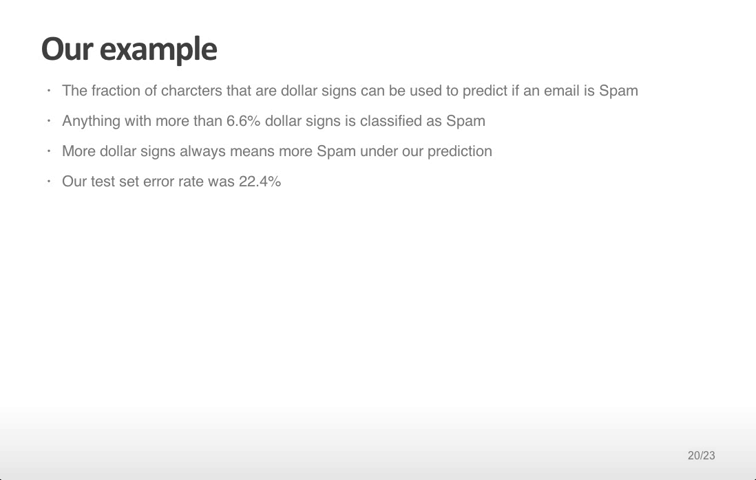
pyautogui.press('Right')
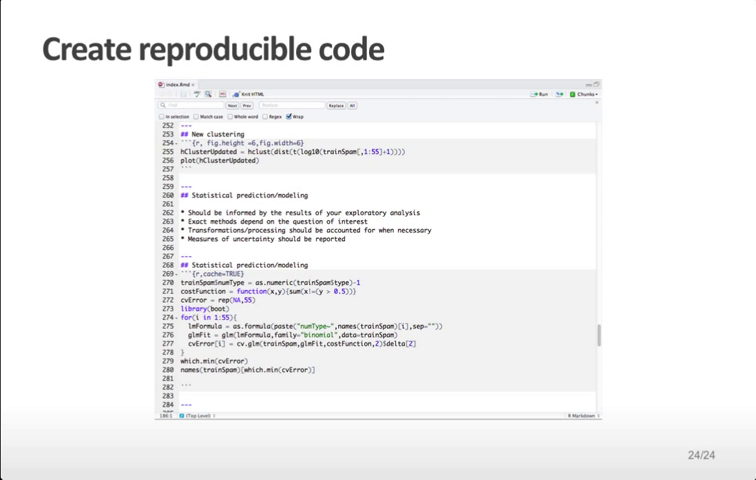
pyautogui.moveTo(424, 88)
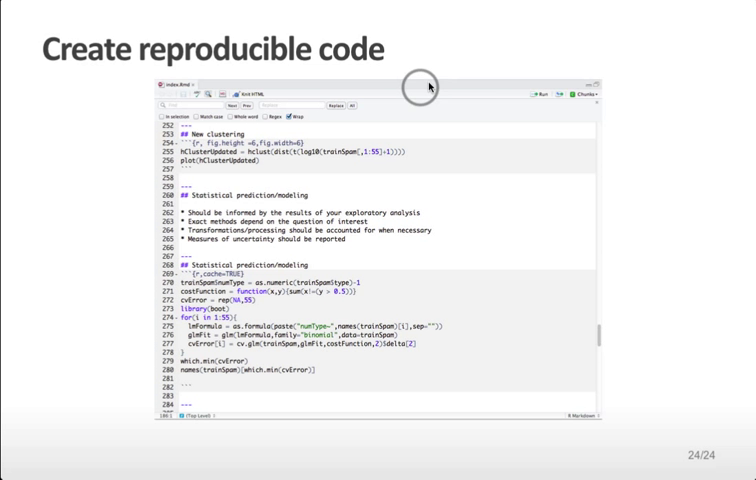
pyautogui.moveTo(232, 160)
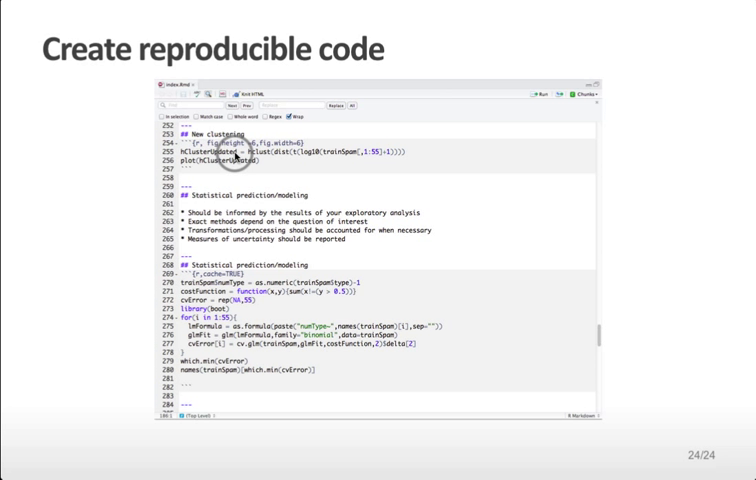
pyautogui.moveTo(216, 204)
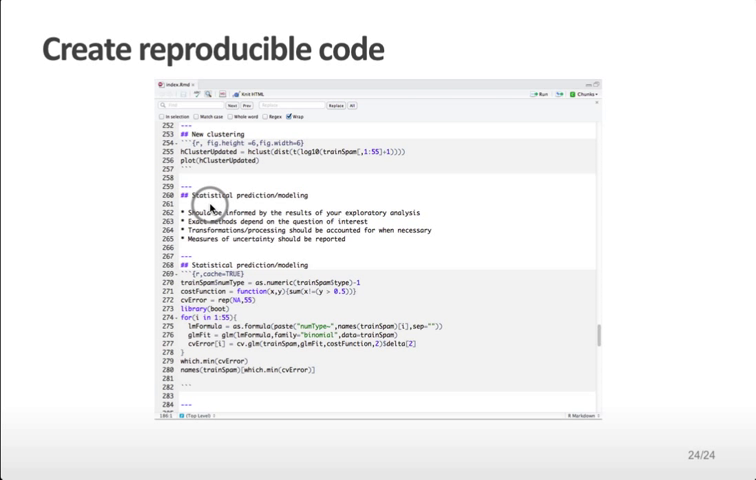